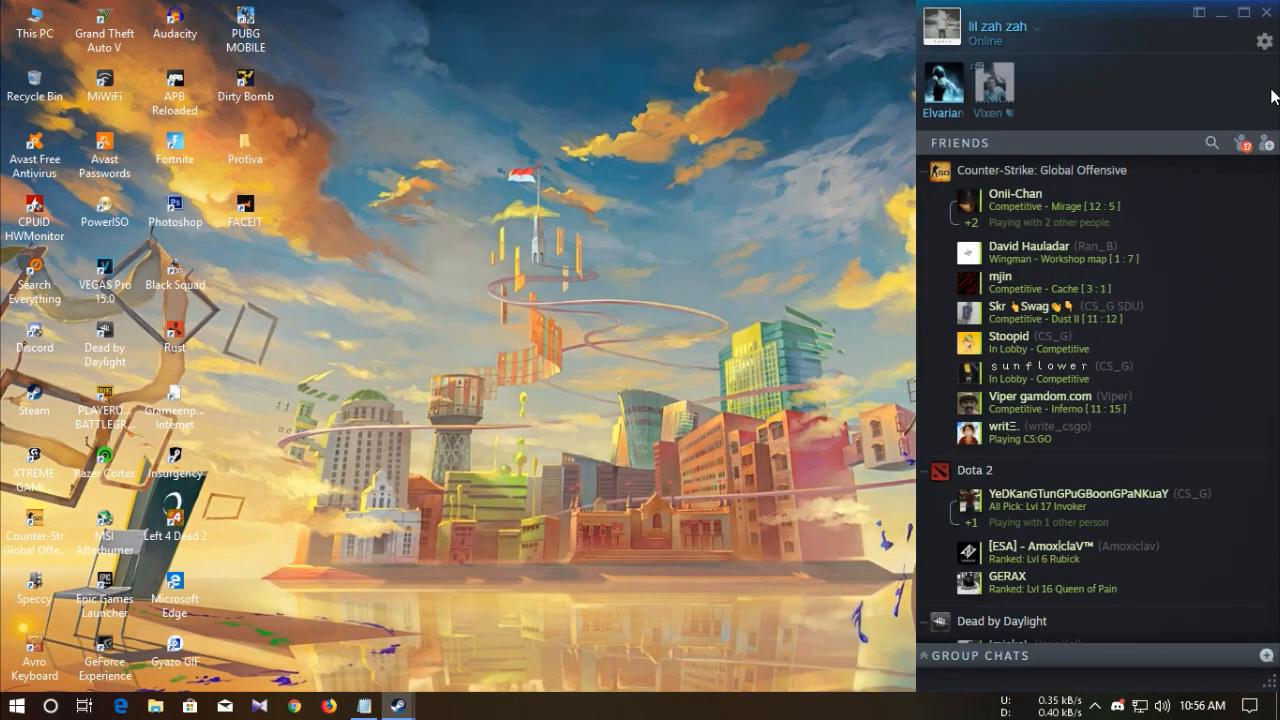
# Open Friends List Settings on the Notifications page showing direct chat message alerts
pyautogui.click(1263, 42)
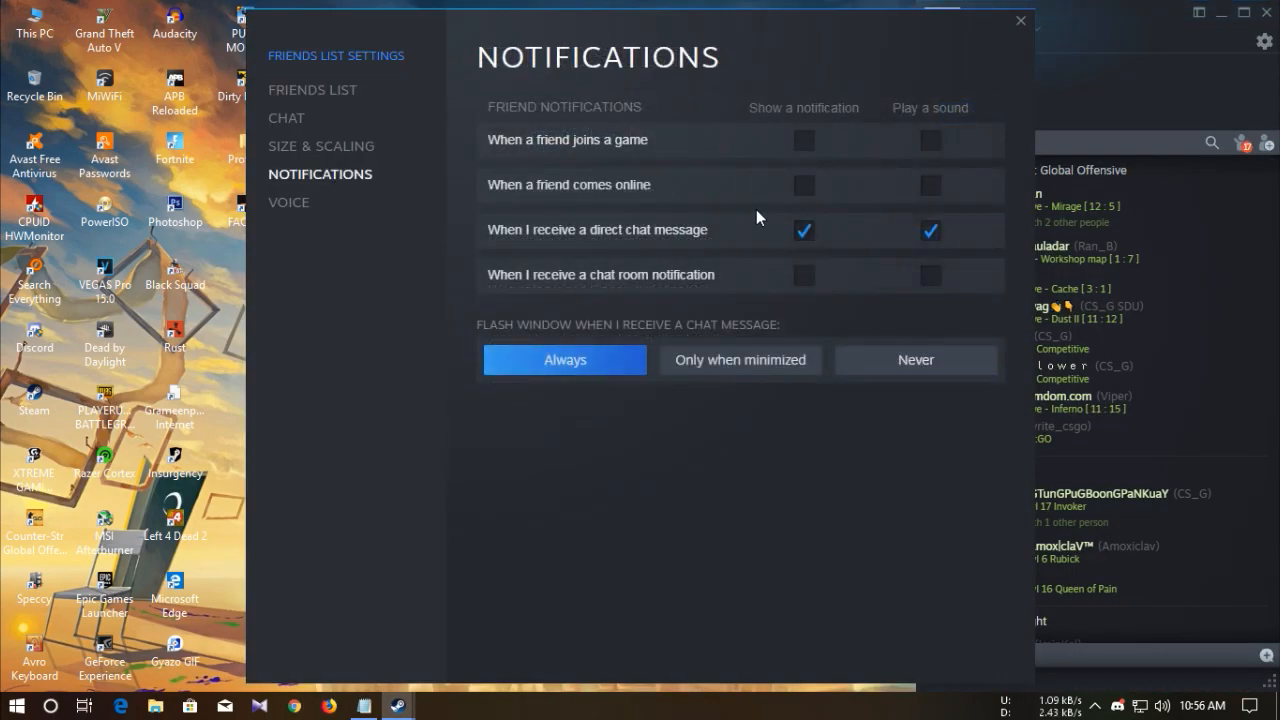
pyautogui.moveTo(817, 323)
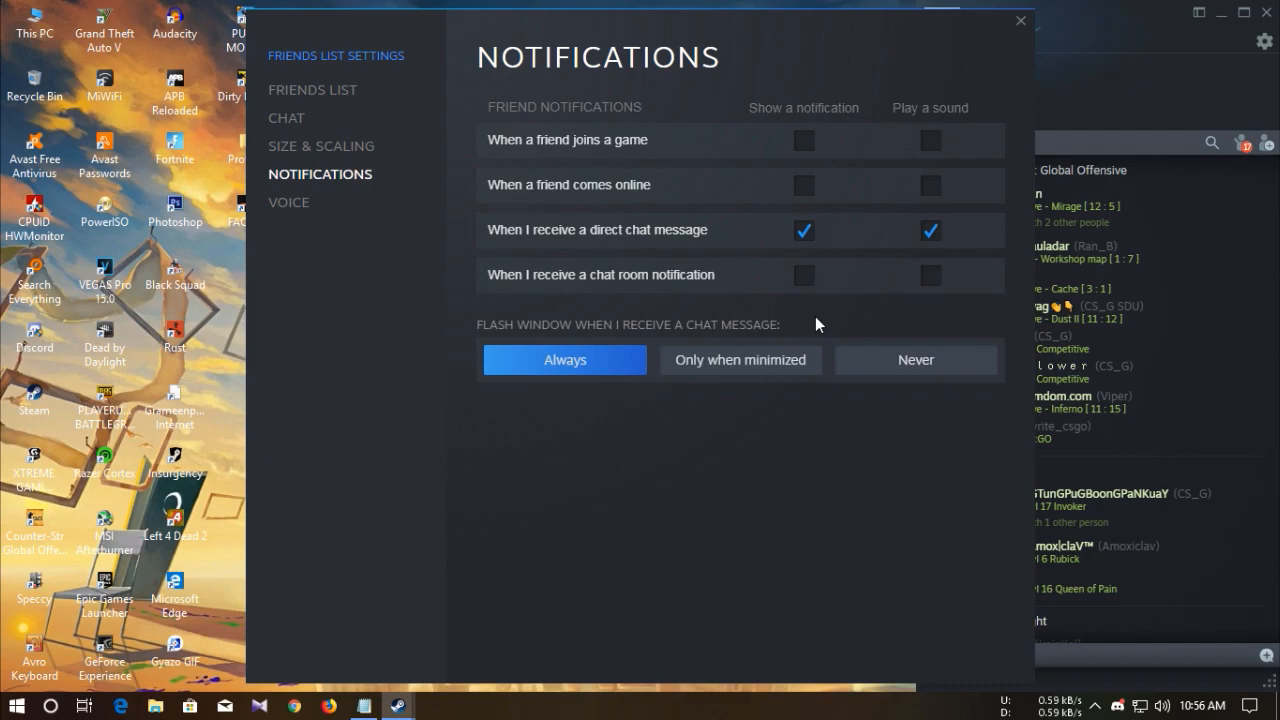
pyautogui.moveTo(968, 338)
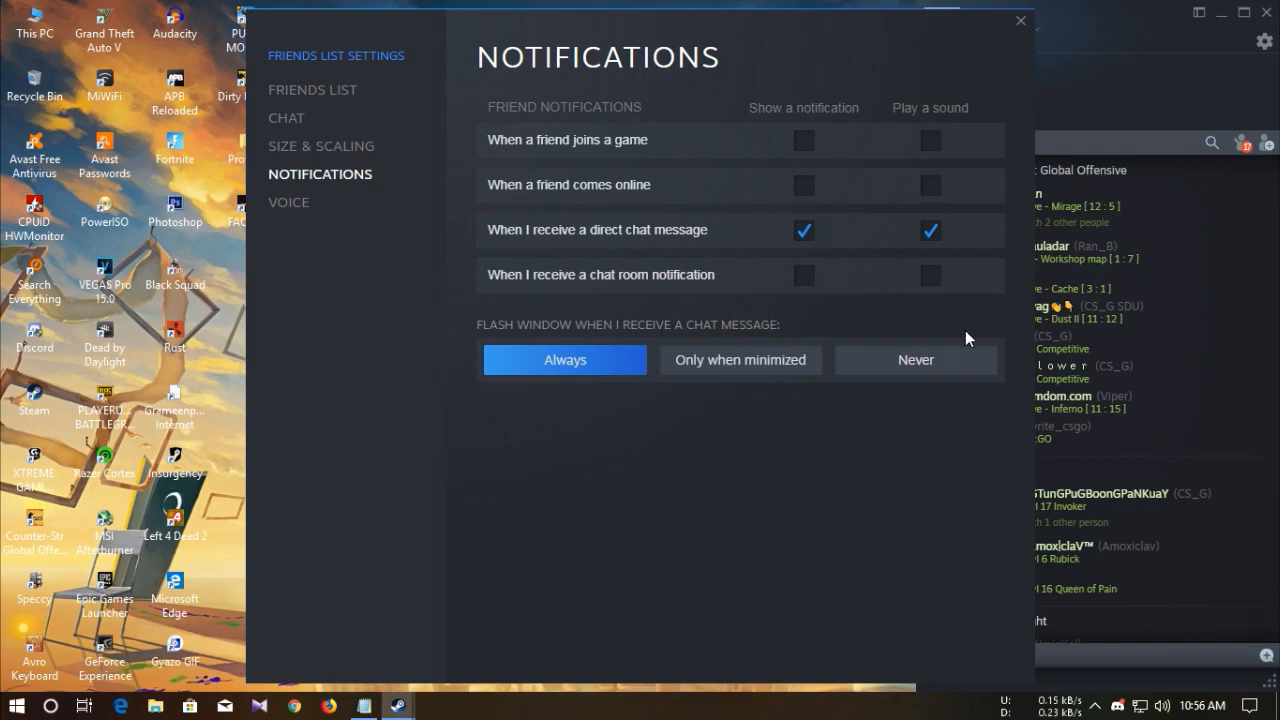
pyautogui.moveTo(1019, 25)
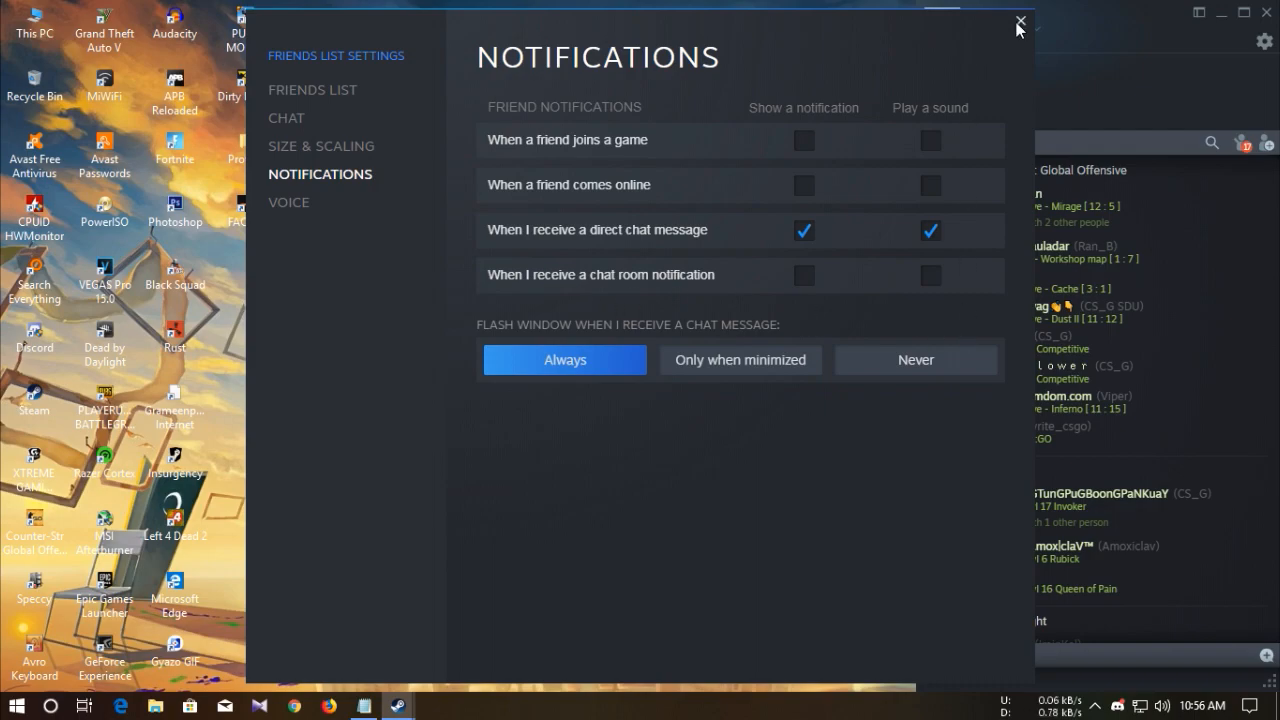
# Close the friends list settings and exit Steam from the hidden system tray icons
pyautogui.click(1020, 22)
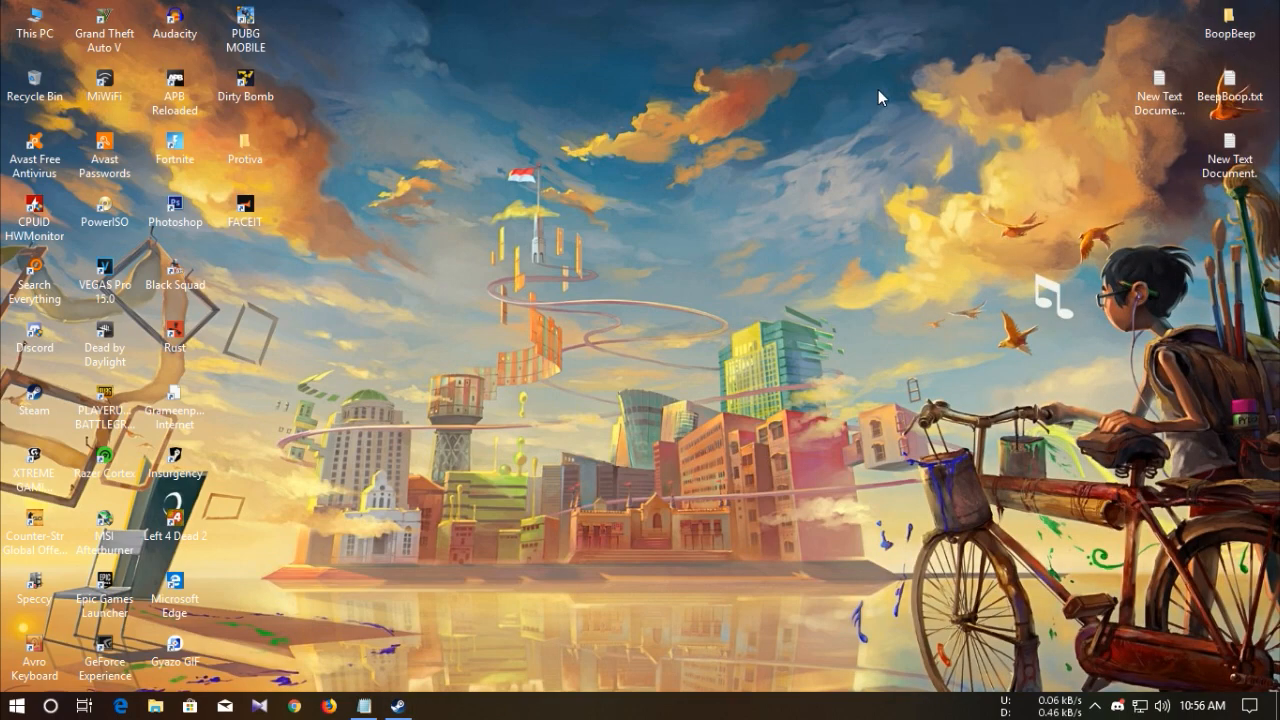
pyautogui.moveTo(866, 100)
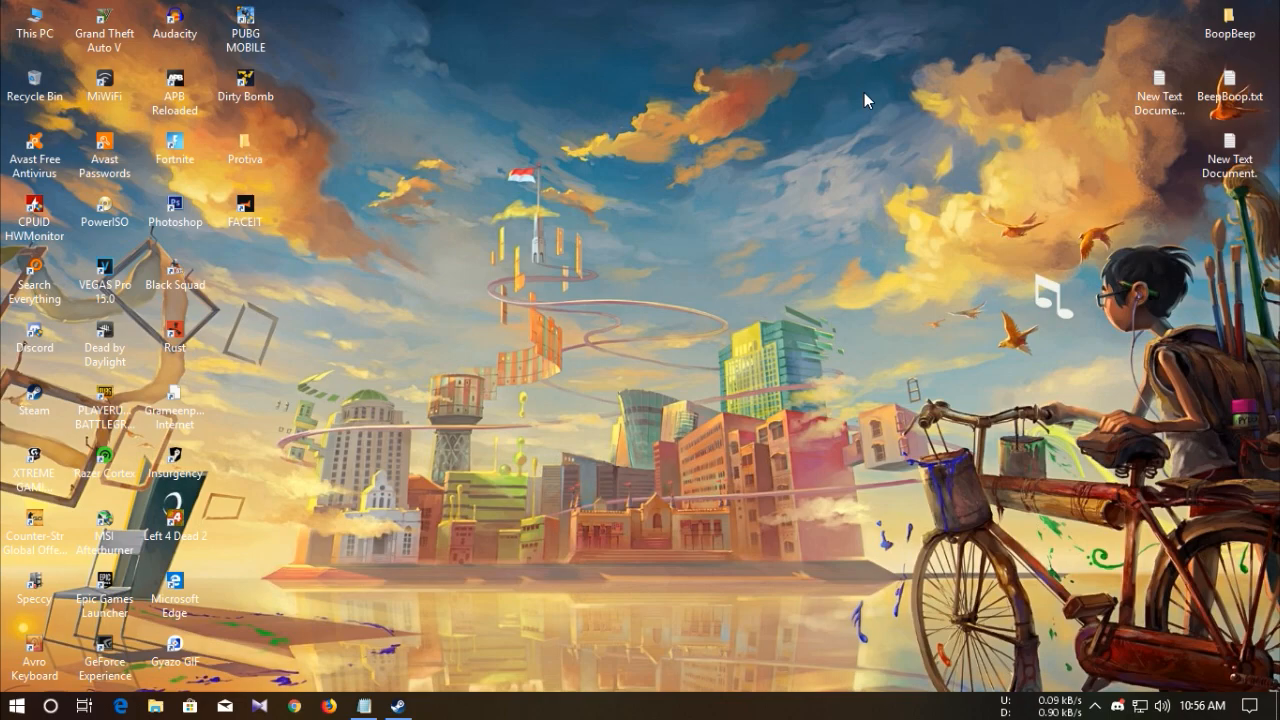
pyautogui.click(393, 706)
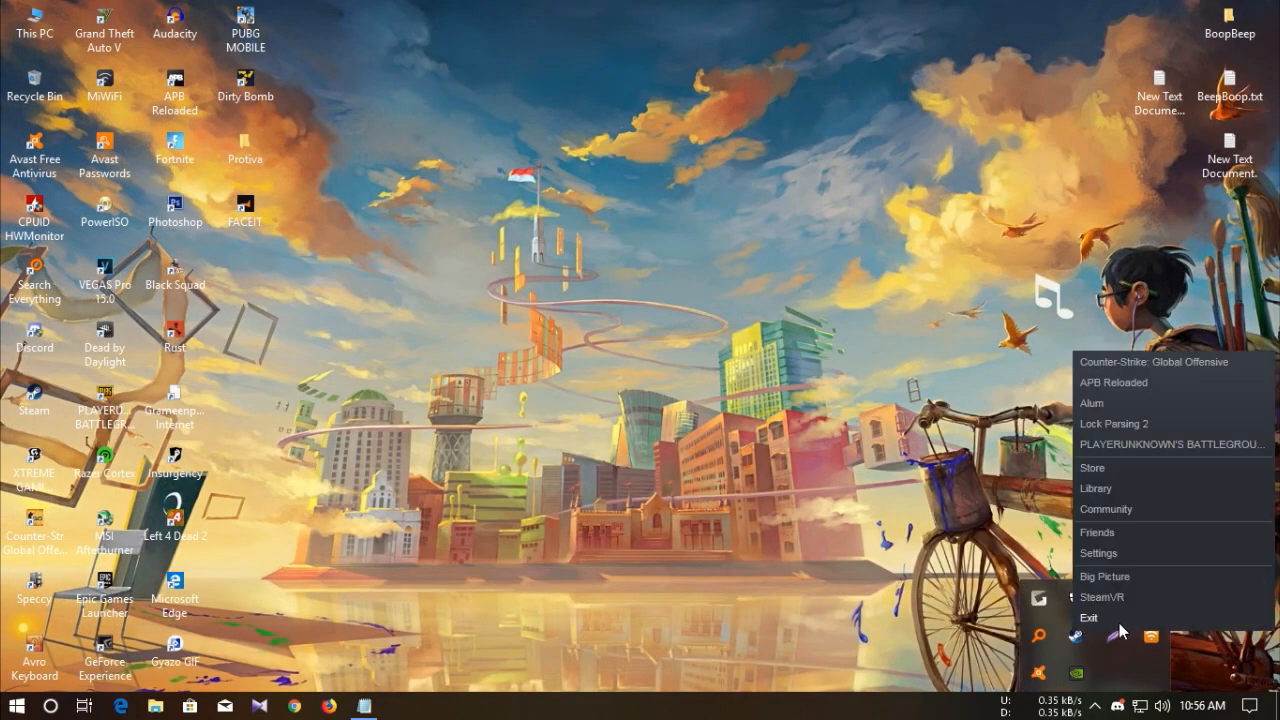
pyautogui.click(632, 313)
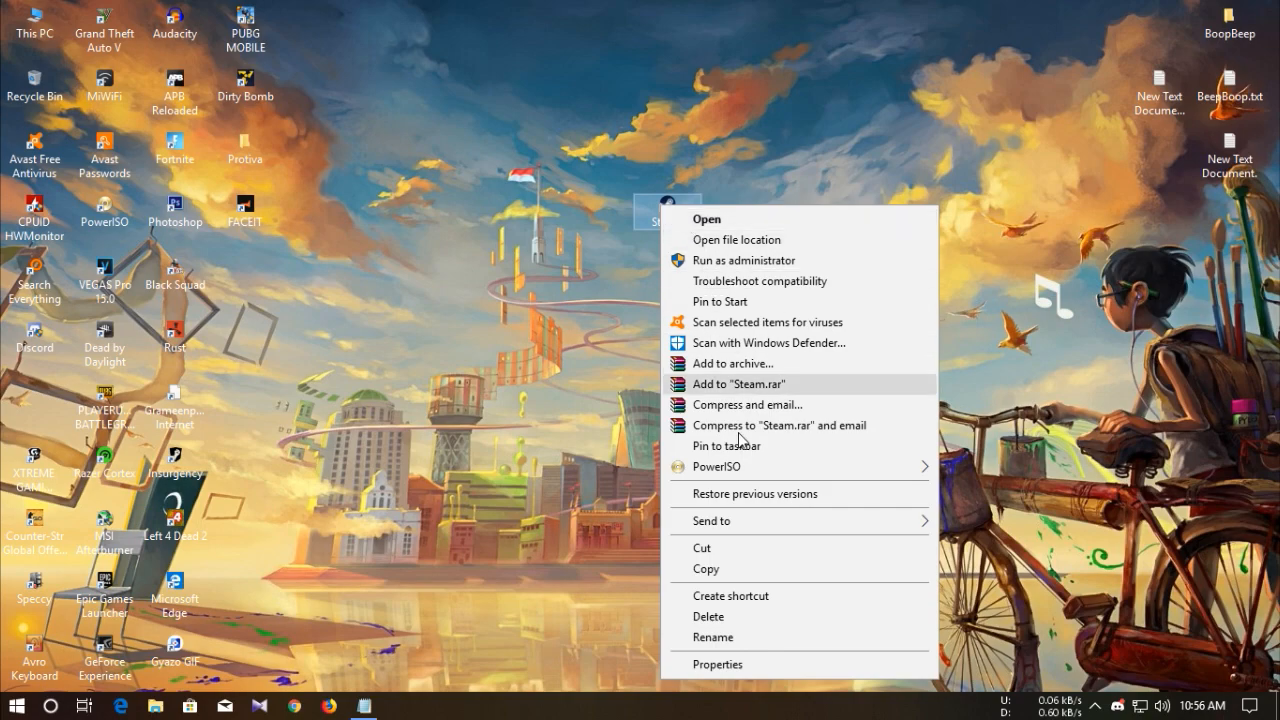
# Append "-nofriendsui" "-nochatui" to the Steam shortcut's Target and save with administrator approval
pyautogui.click(717, 664)
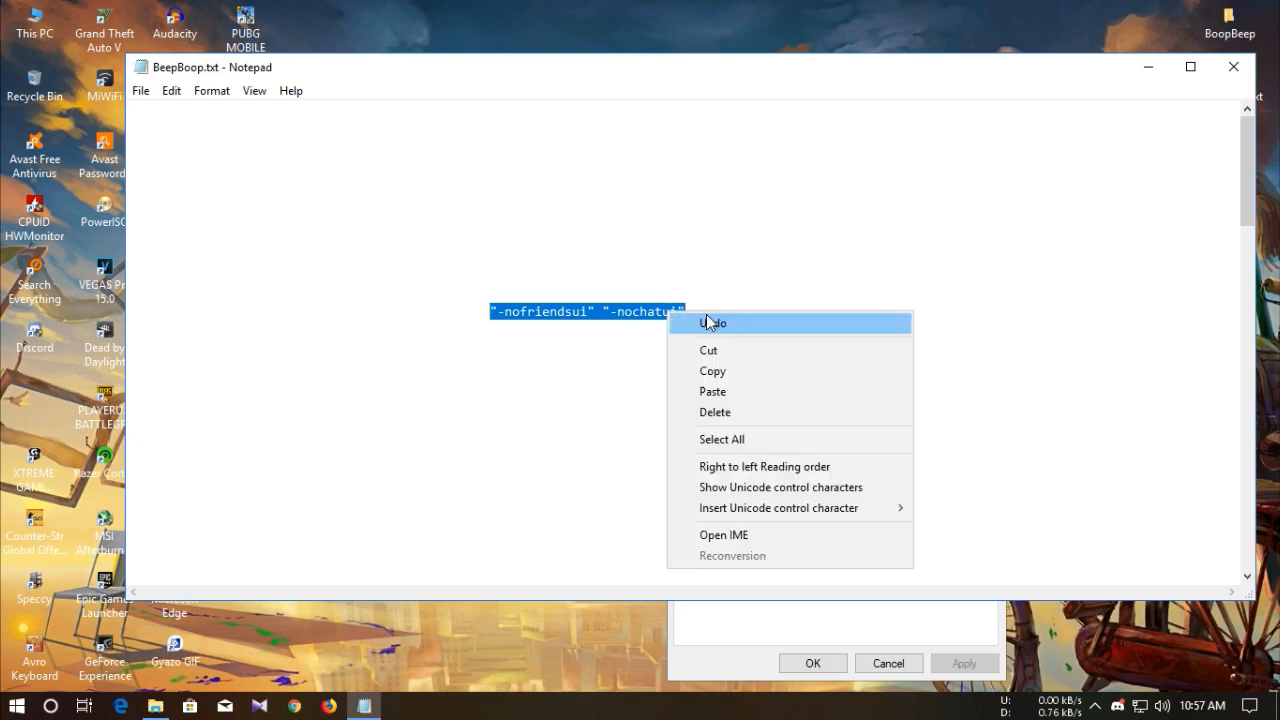
pyautogui.click(1233, 67)
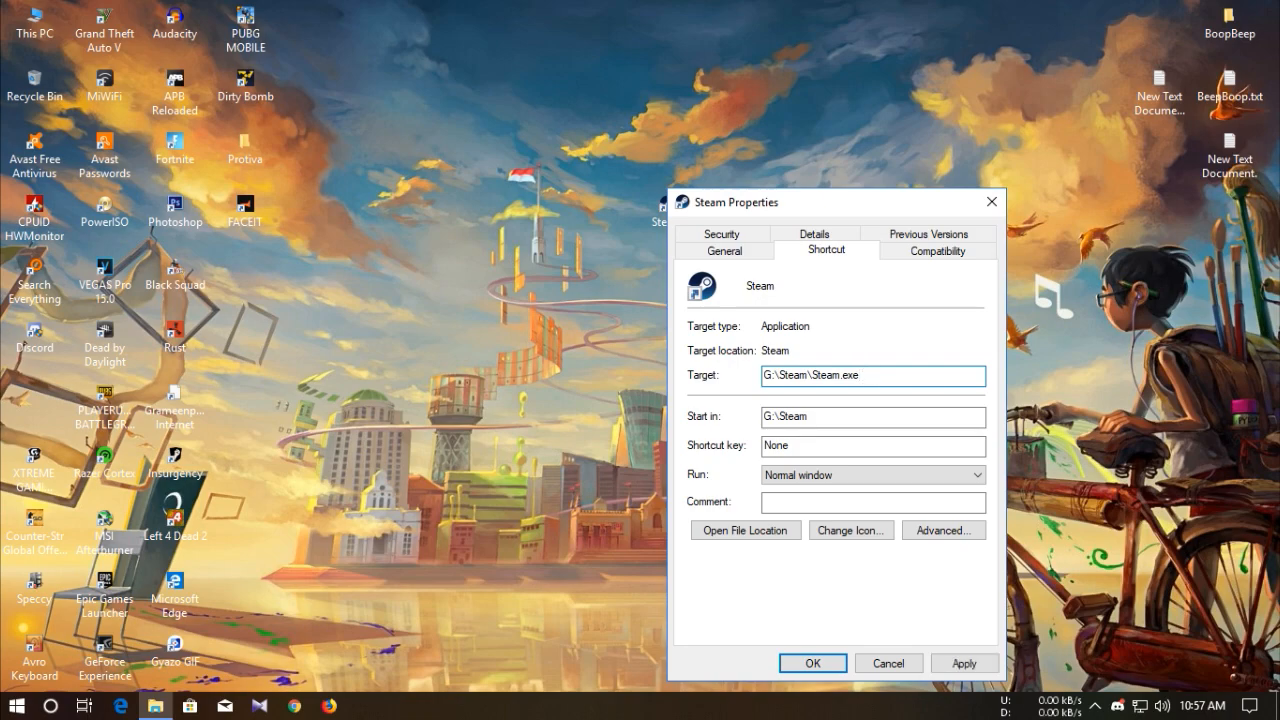
pyautogui.write('"-nofriendsui" "-nochatui"')
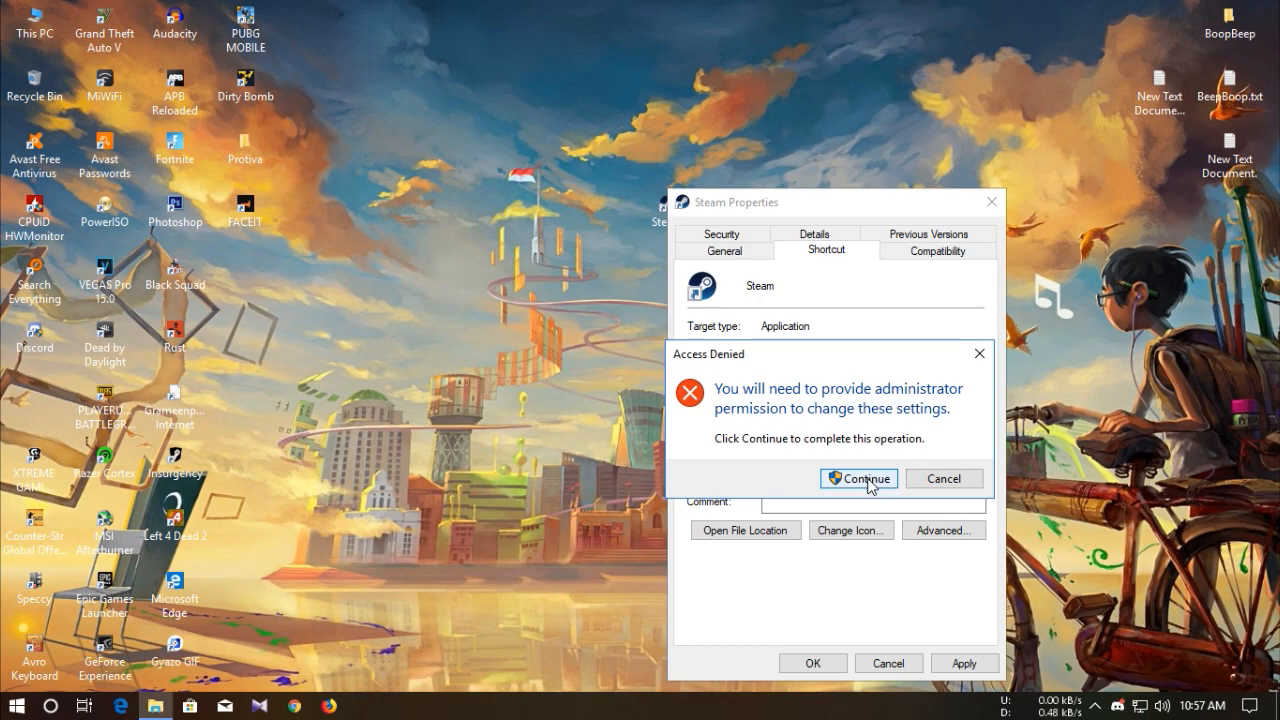
pyautogui.click(857, 478)
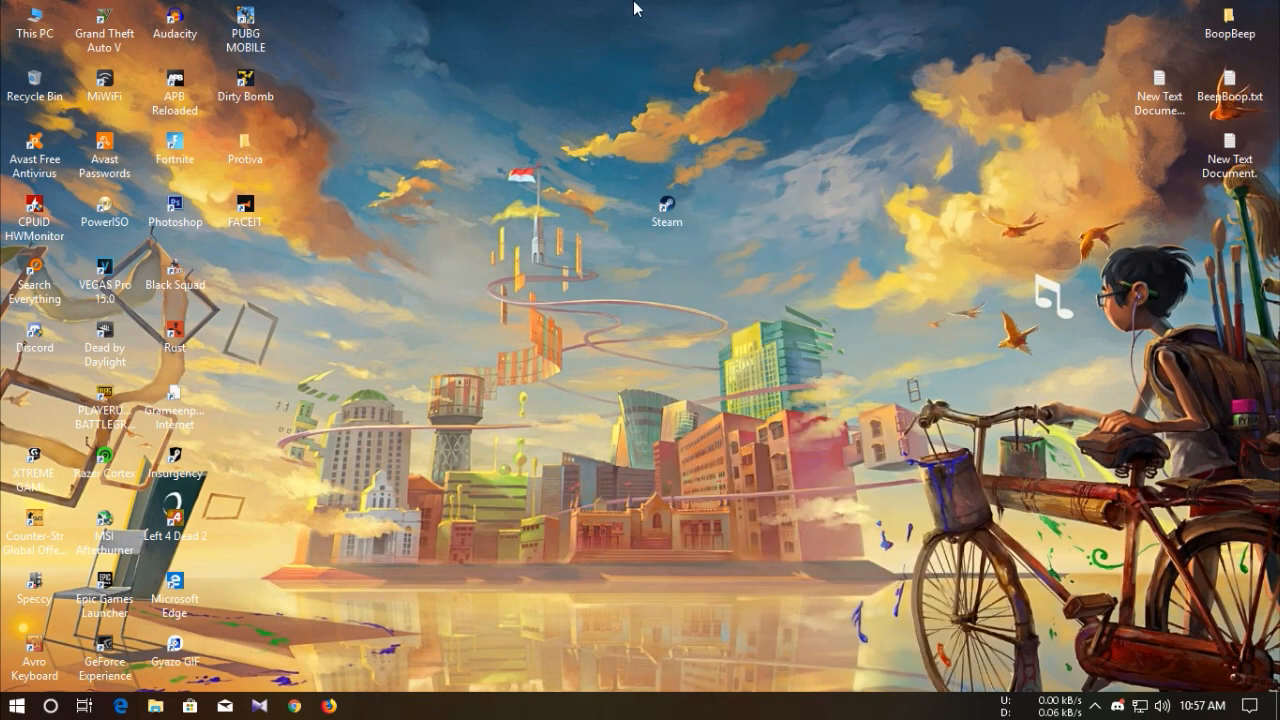
# Run the modified Steam shortcut as administrator, approving the User Account Control prompt
pyautogui.rightClick(666, 207)
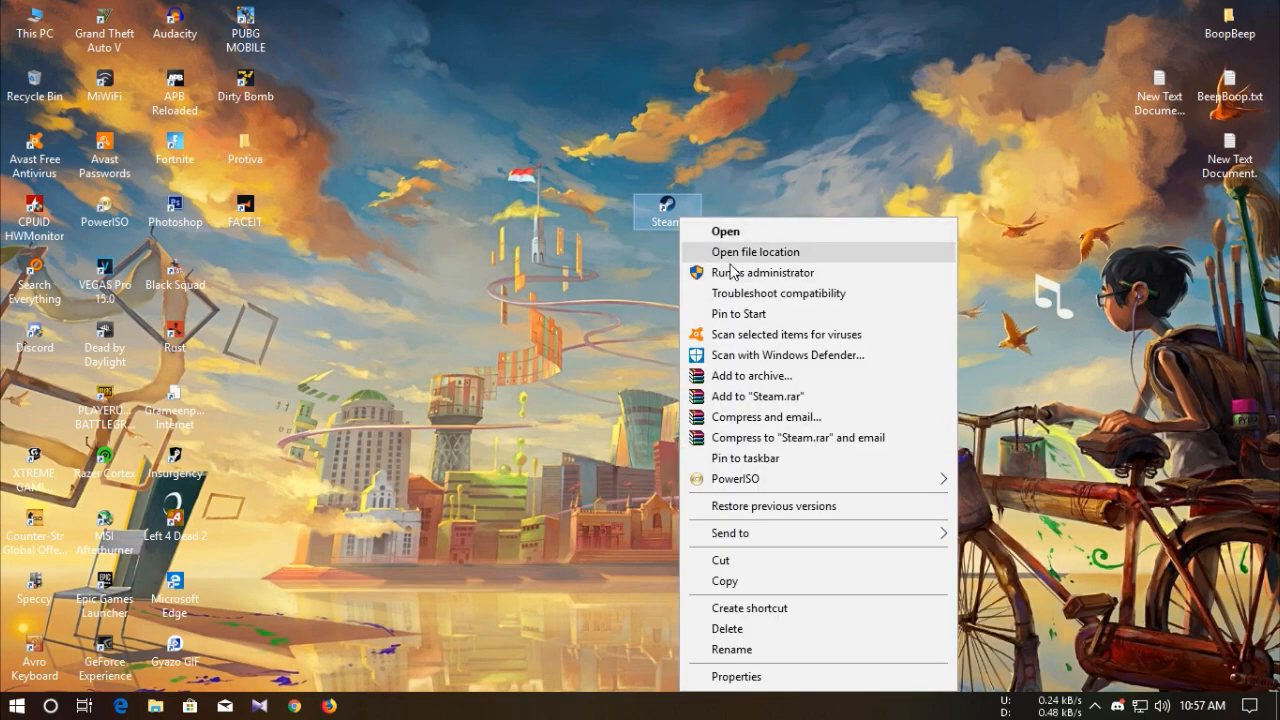
pyautogui.click(762, 272)
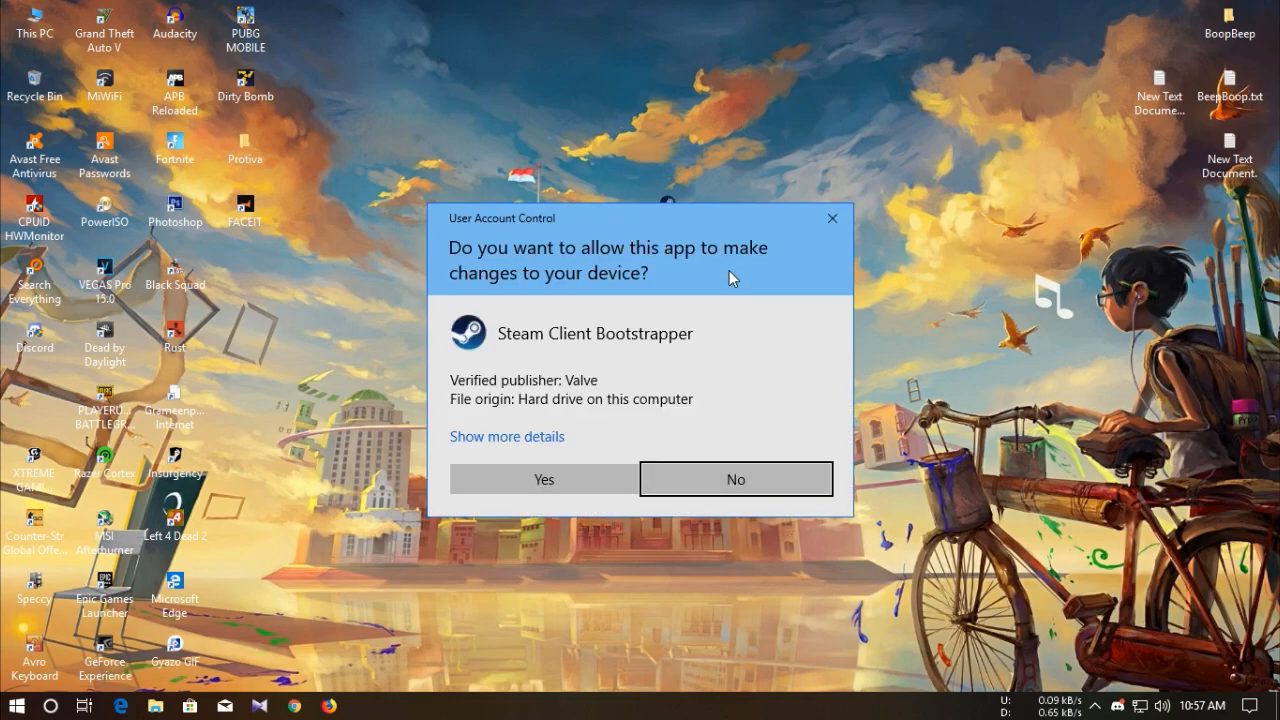
pyautogui.click(543, 478)
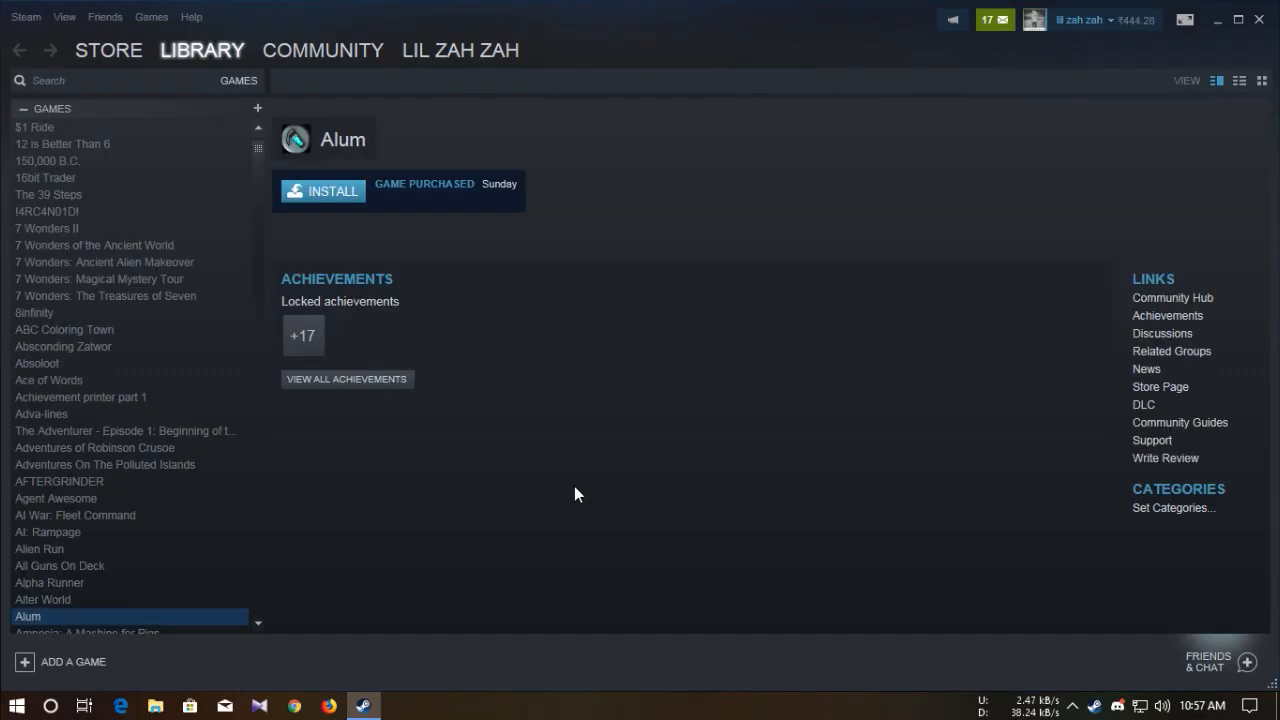
# In Steam Settings > Friends, uncheck notifications for Group events and announcements
pyautogui.click(1206, 660)
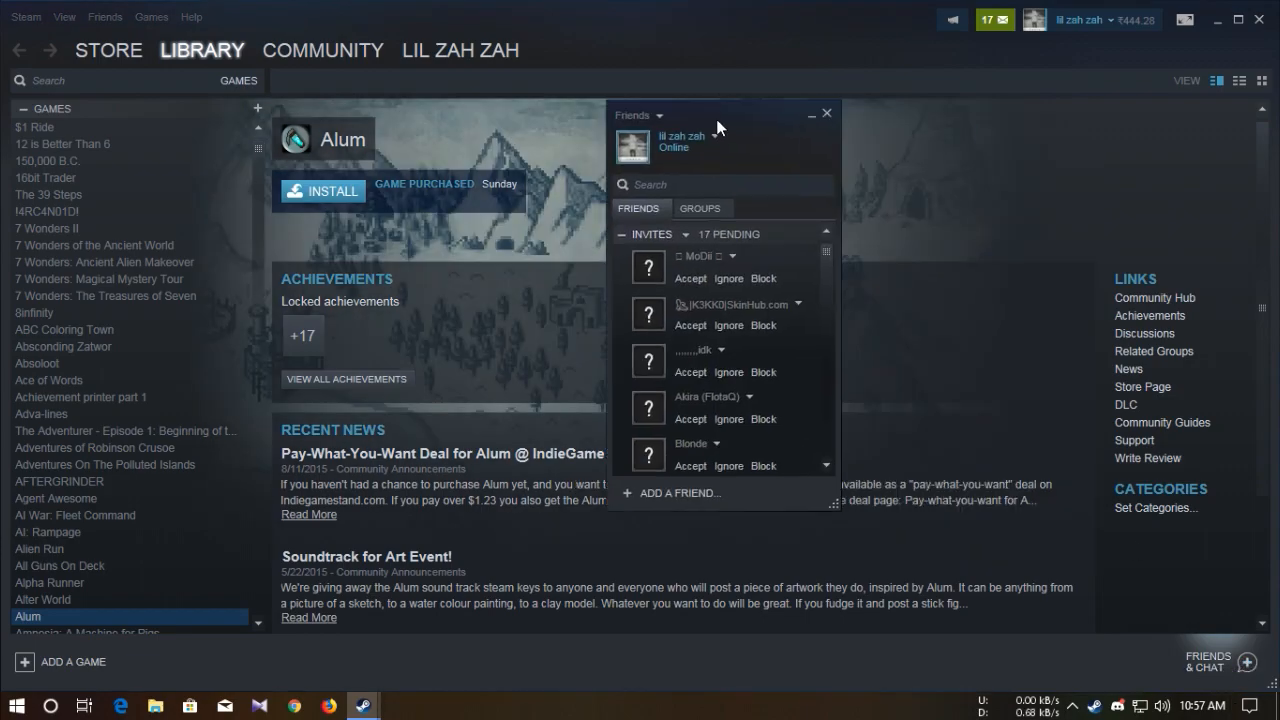
pyautogui.click(826, 112)
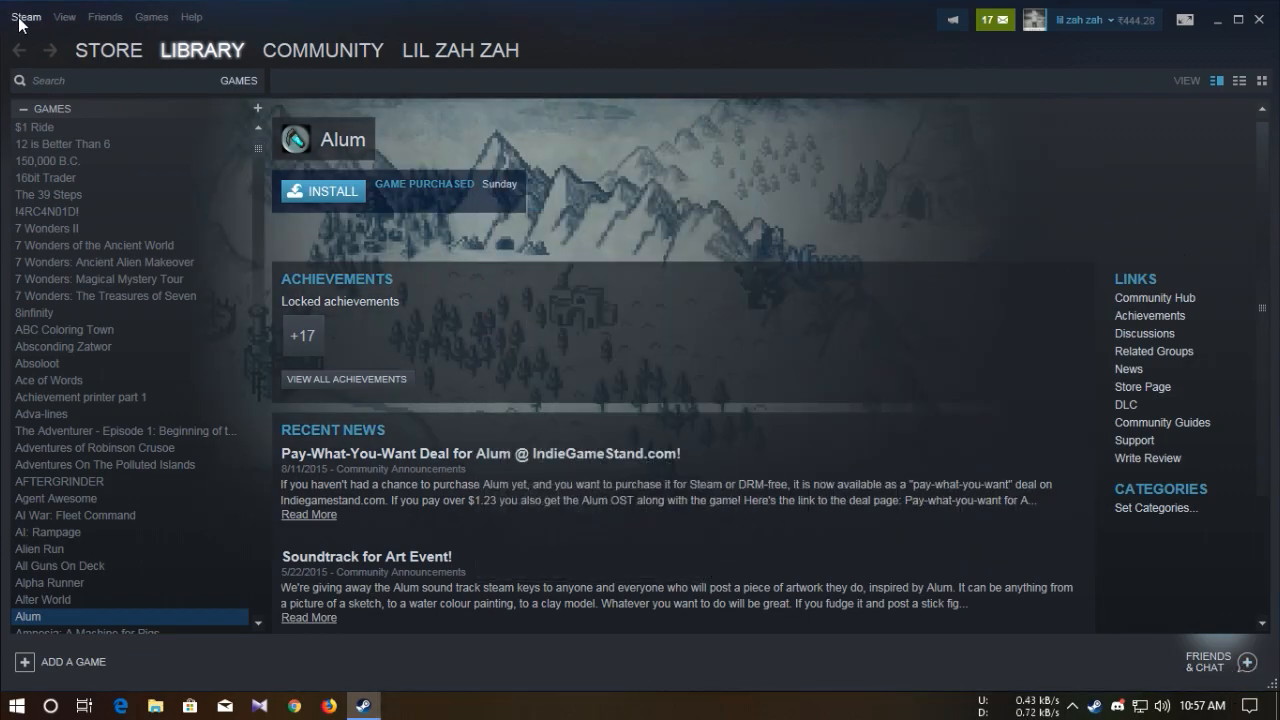
pyautogui.click(25, 17)
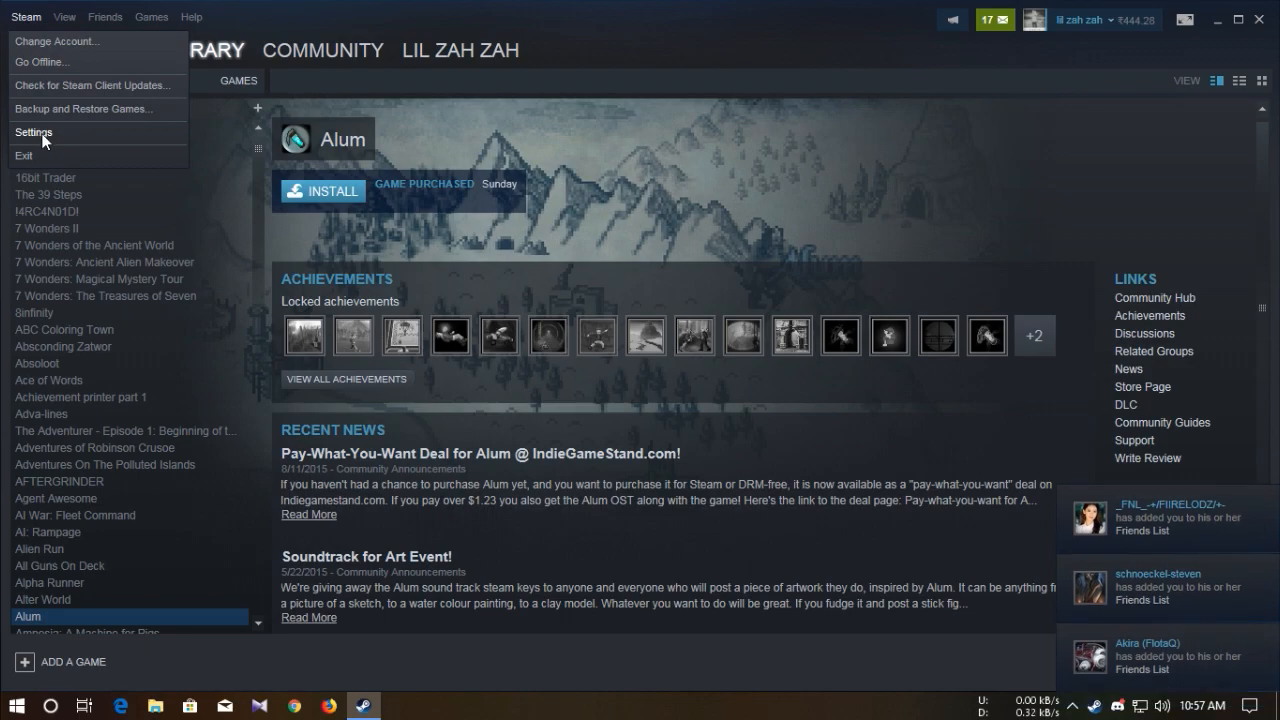
pyautogui.click(34, 132)
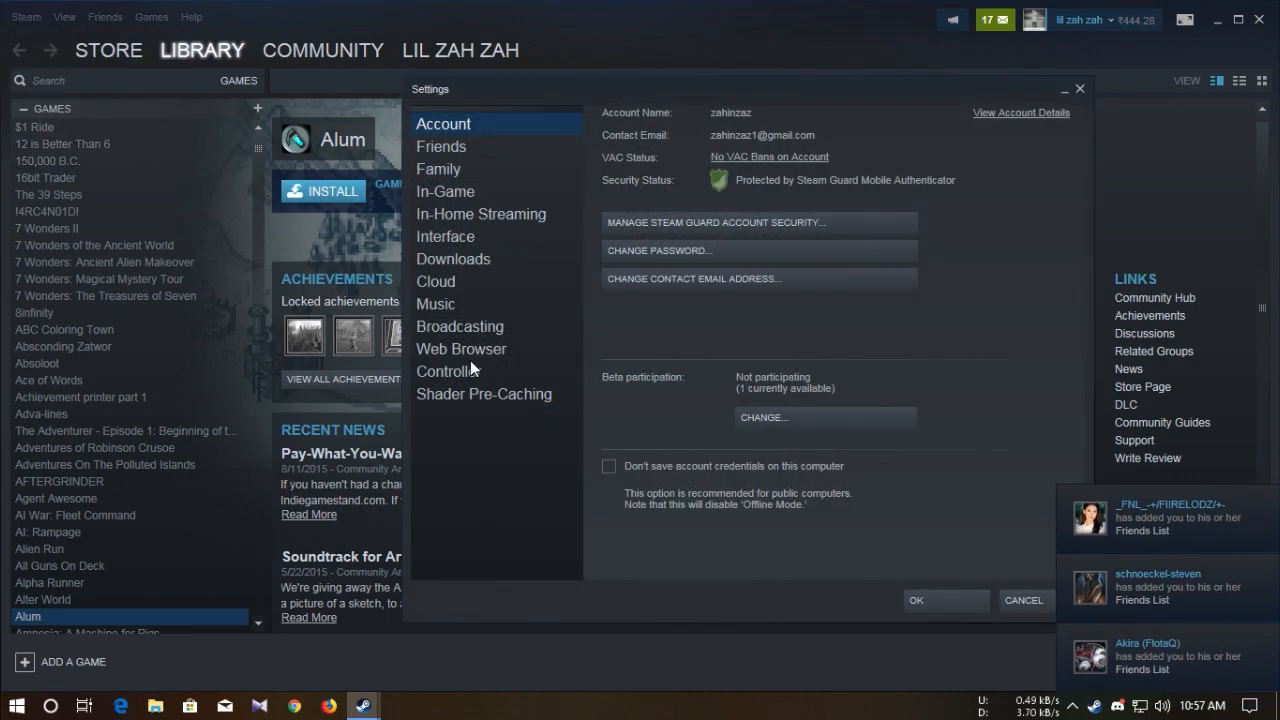
pyautogui.click(446, 191)
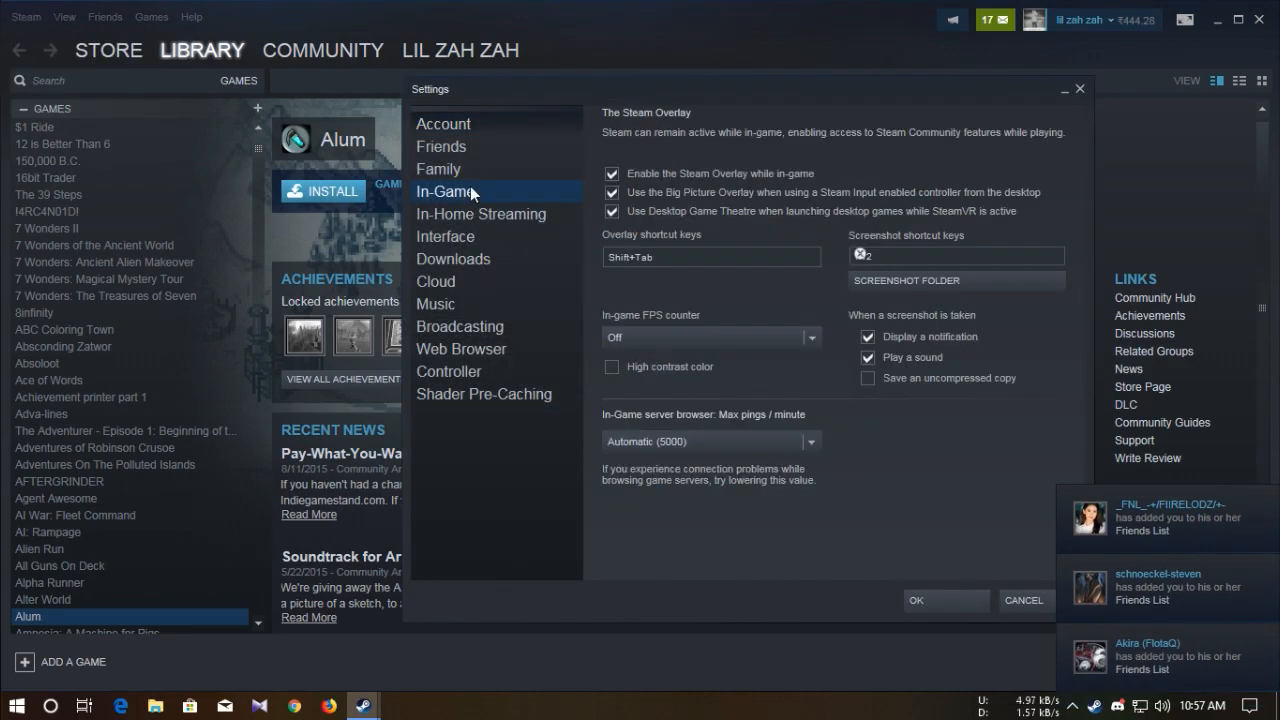
pyautogui.click(440, 146)
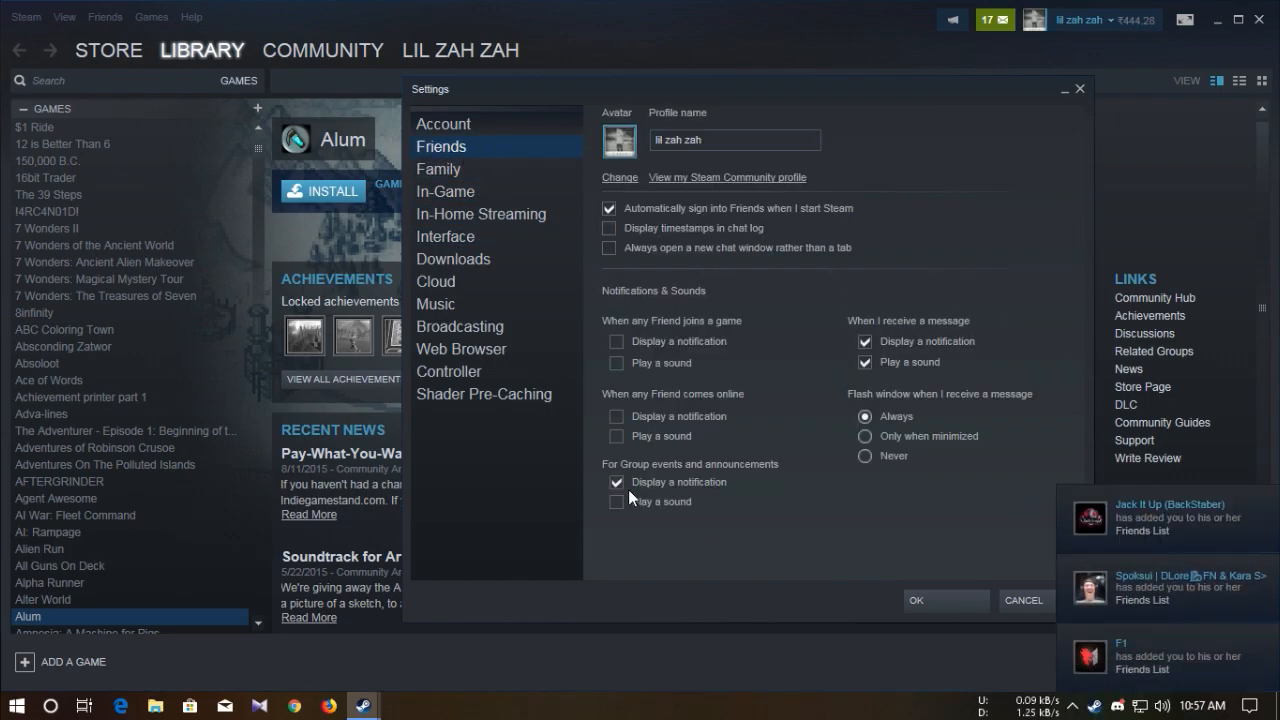
pyautogui.click(616, 482)
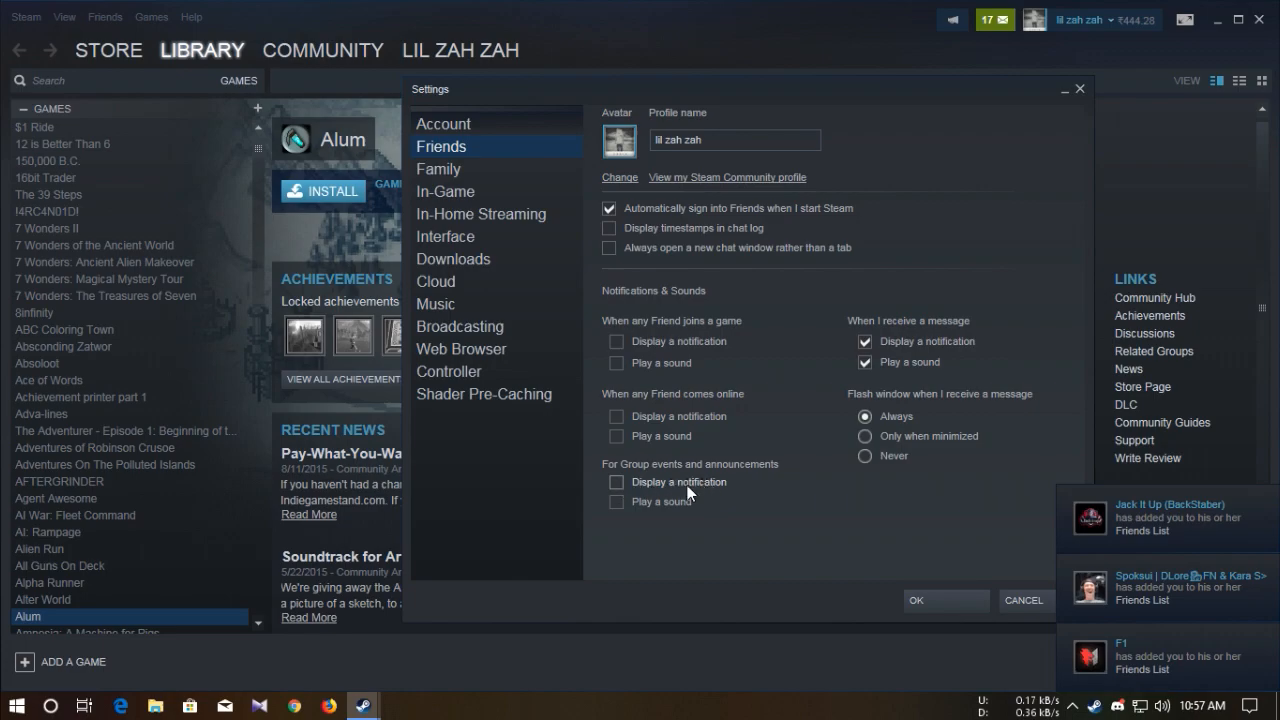
pyautogui.moveTo(694, 498)
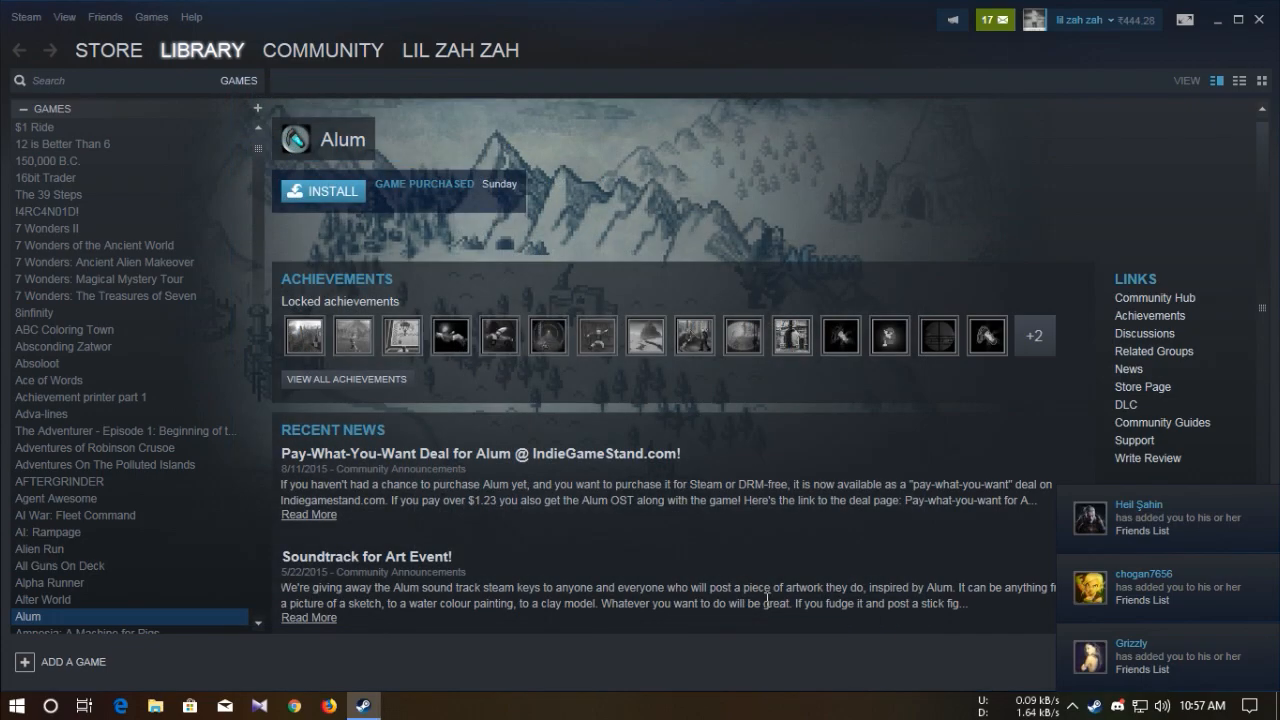
# Open your community profile page, then open and close the old-style friends list
pyautogui.click(459, 50)
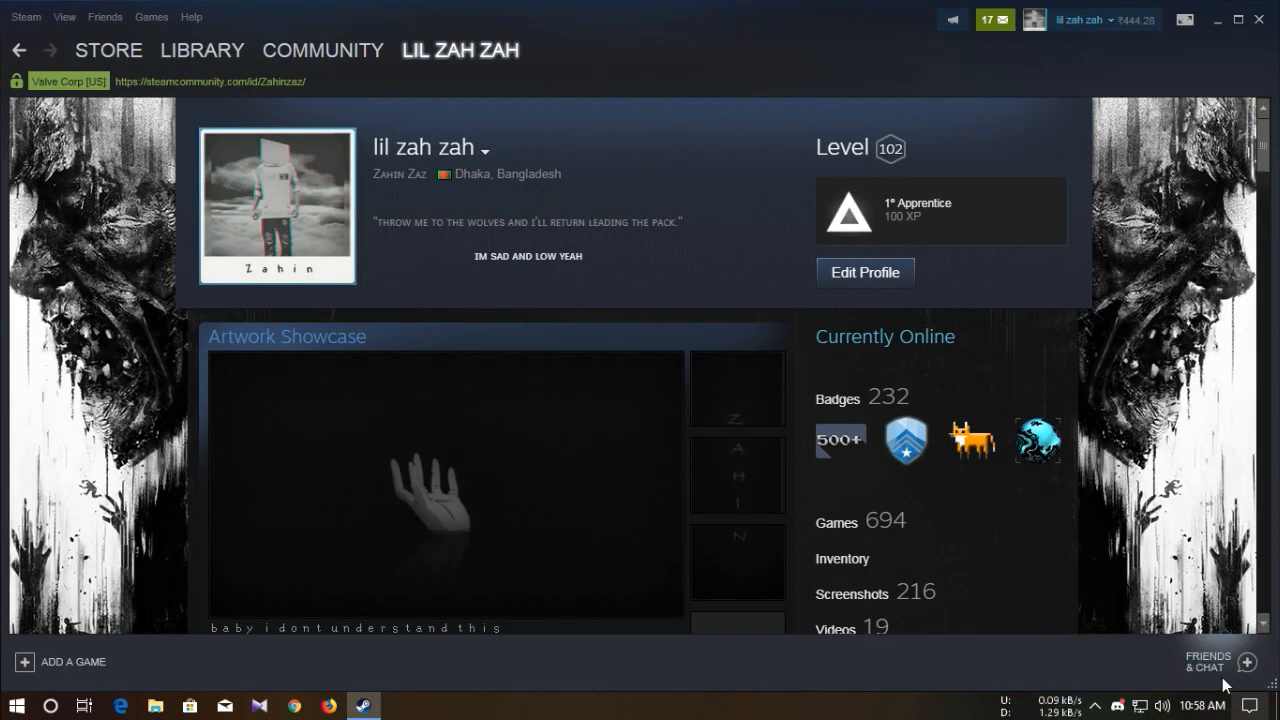
pyautogui.click(1207, 661)
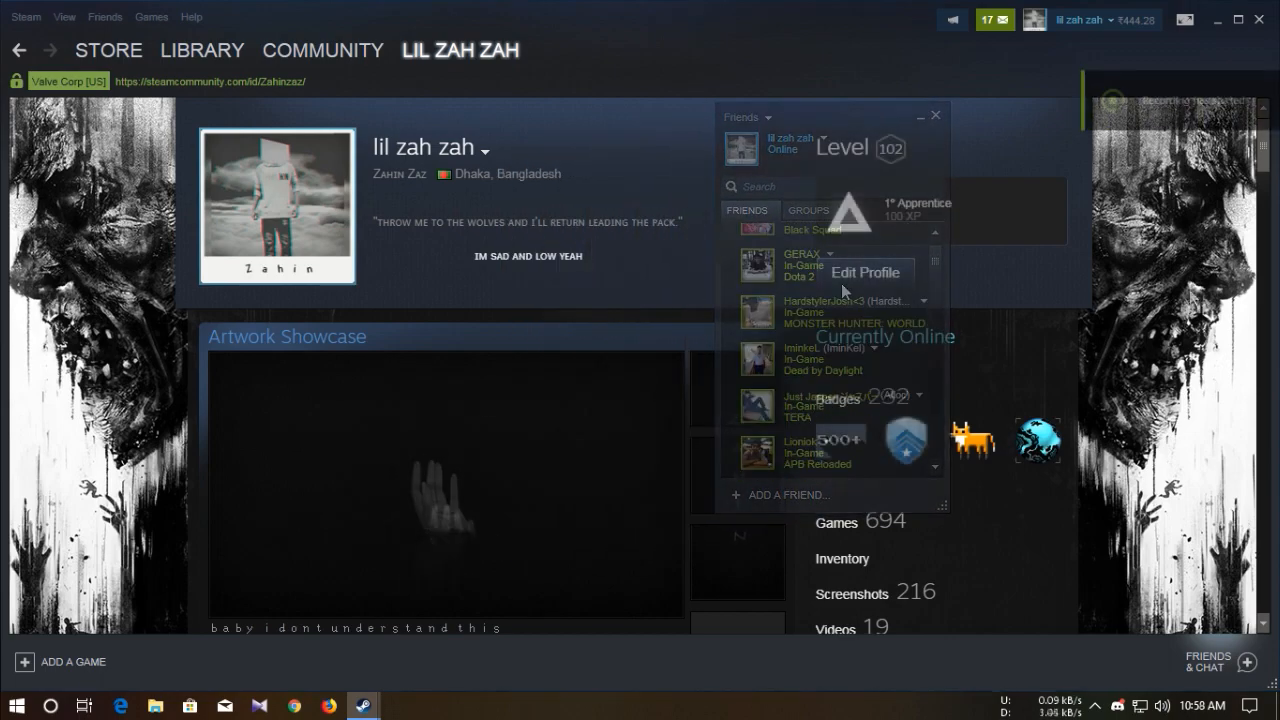
pyautogui.click(934, 115)
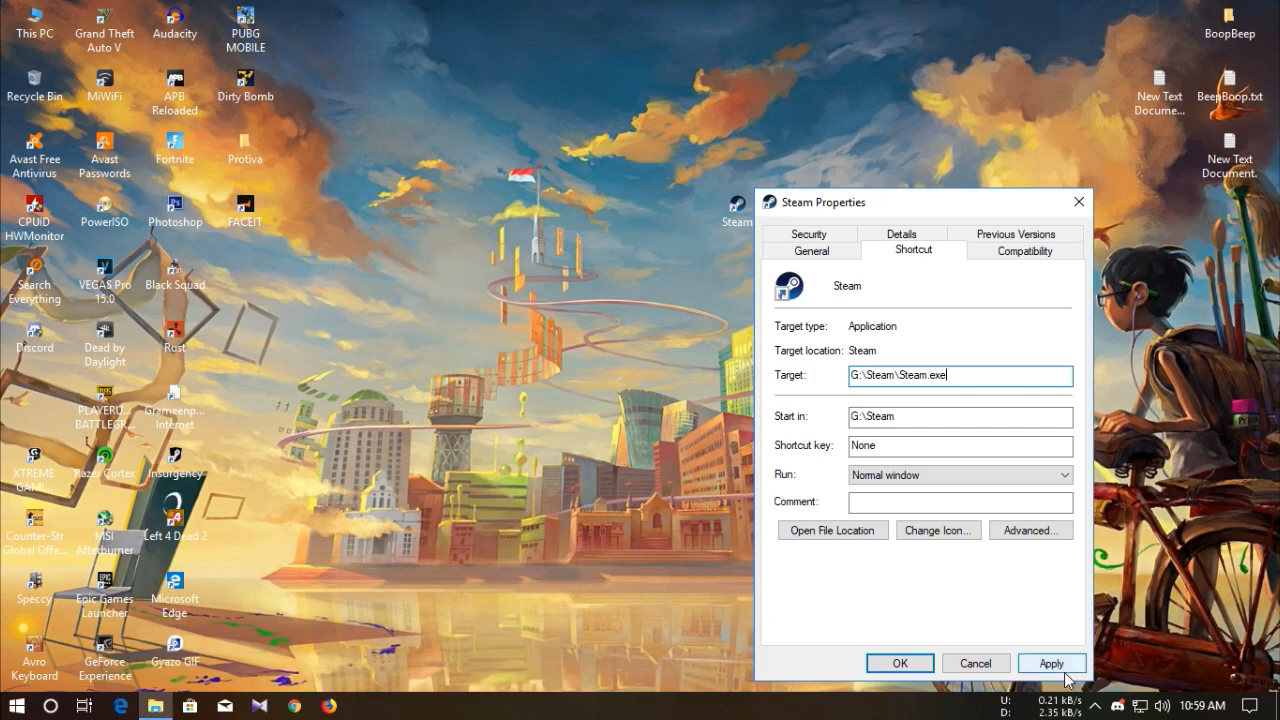
# Apply the plain G:\Steam\Steam.exe target and close the shortcut properties
pyautogui.click(1051, 663)
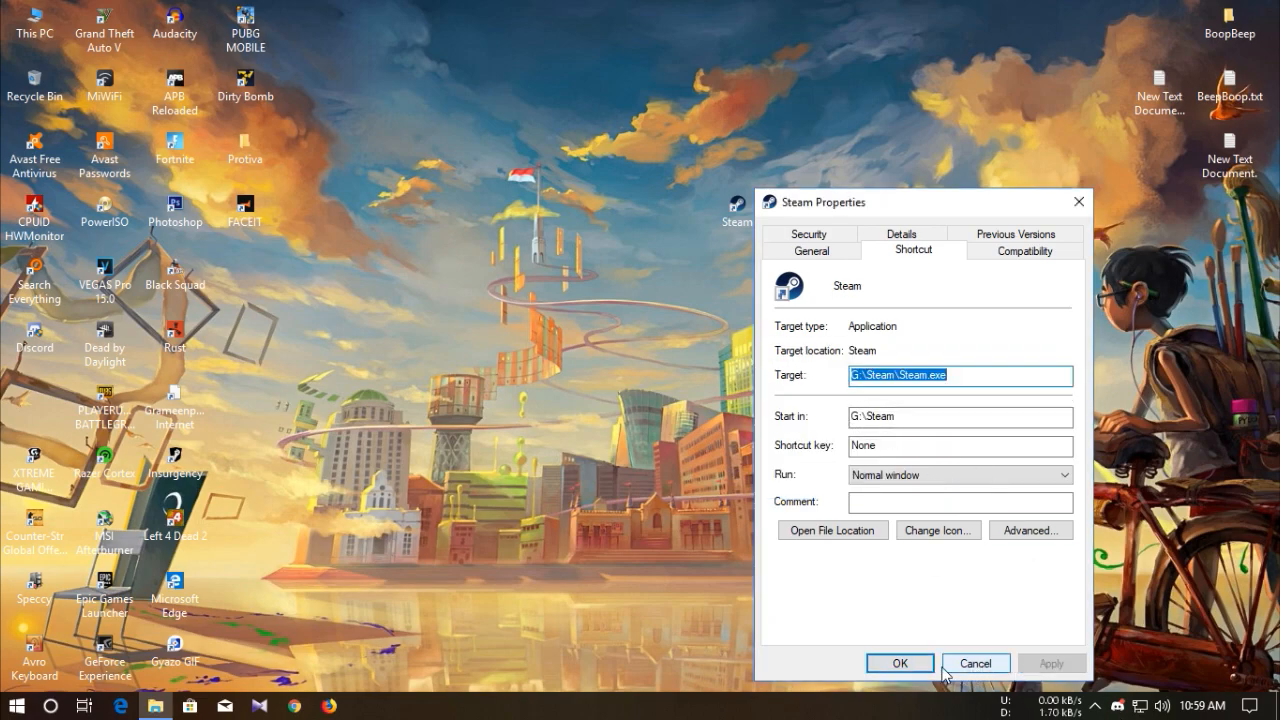
pyautogui.click(898, 663)
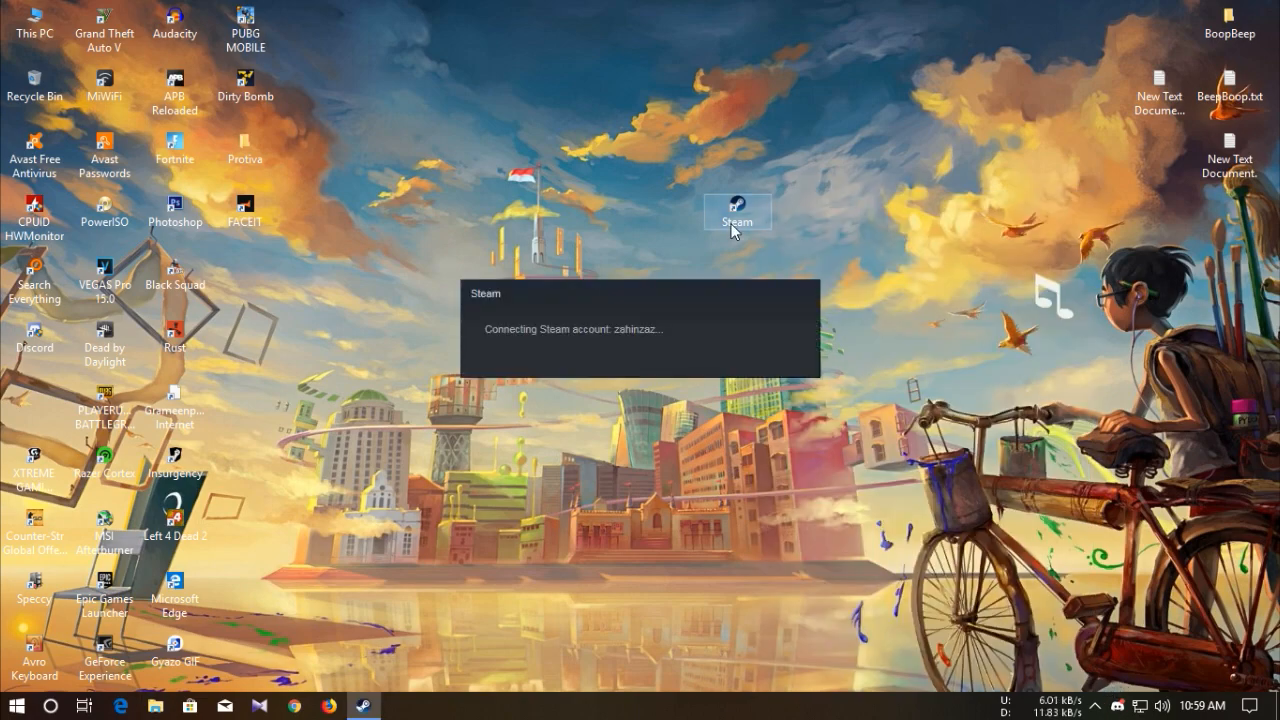